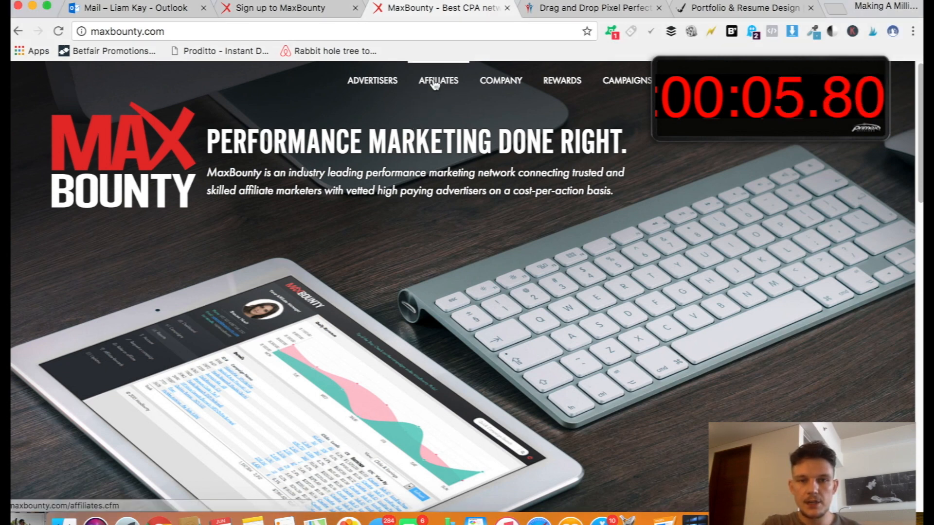
Reach the Affiliate Signup form via the Affiliates page and Join MaxBounty Now
click(438, 81)
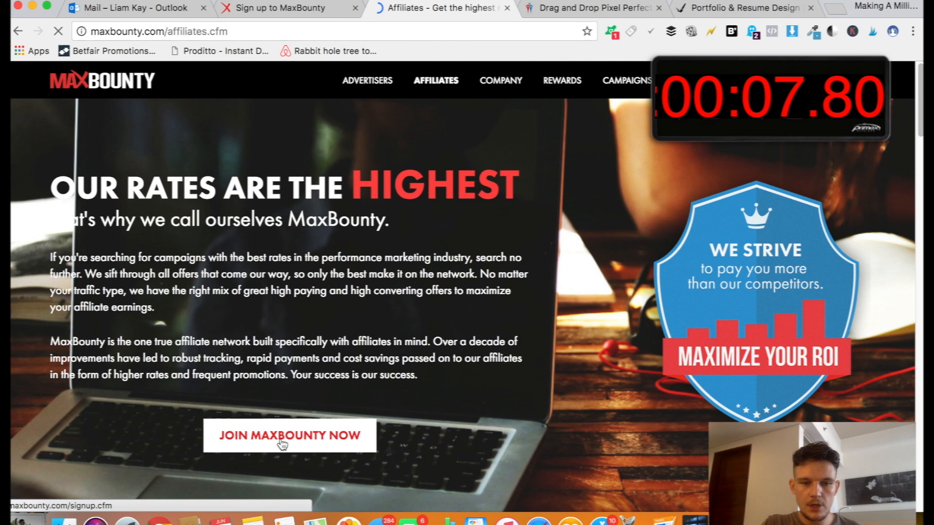
click(289, 435)
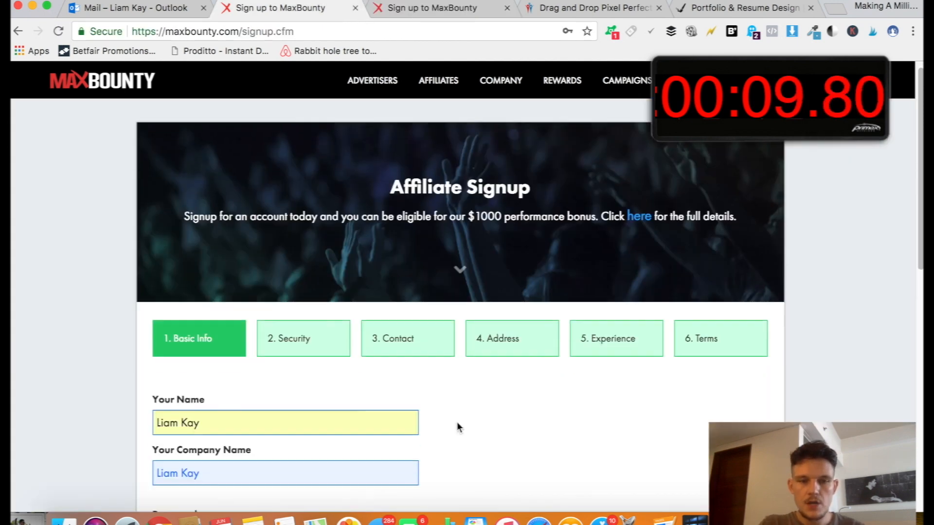
Review the Security answers and move the form to the 3. Contact step's fields
scroll(down, 3)
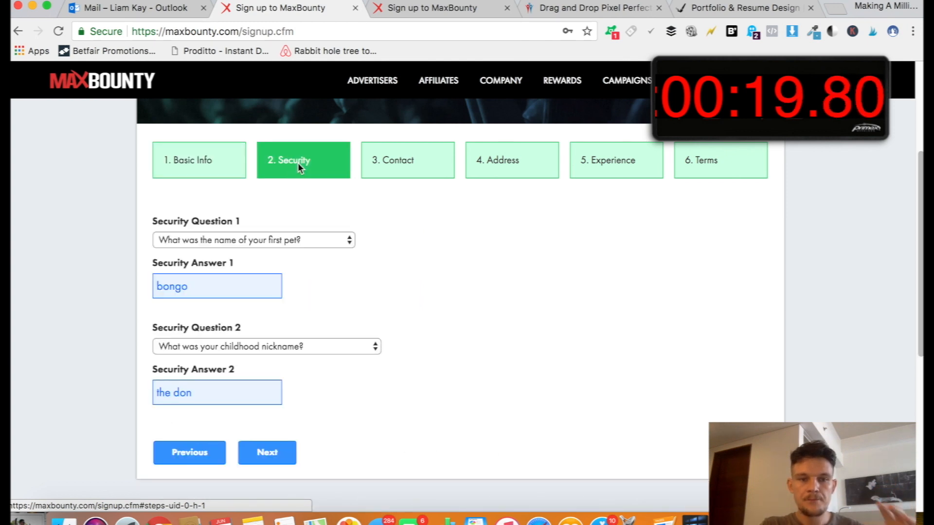
mouse_move(253, 286)
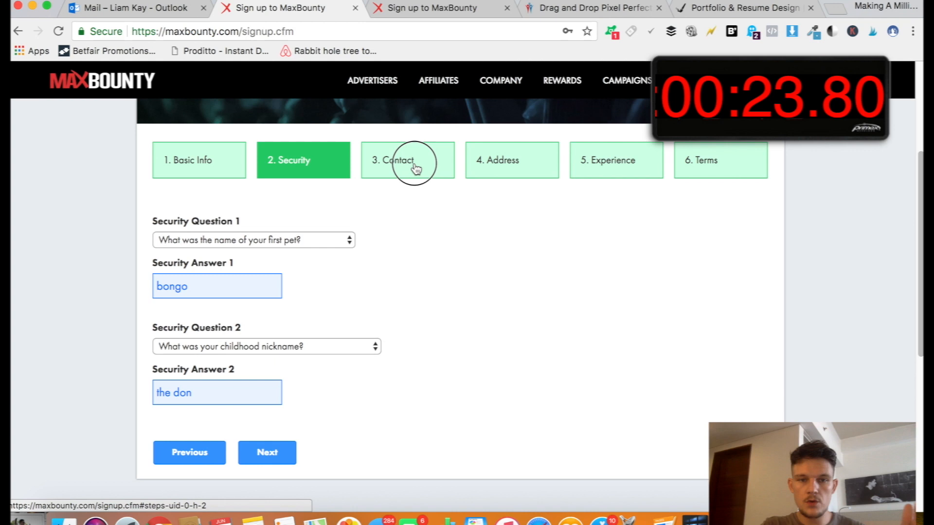
click(407, 160)
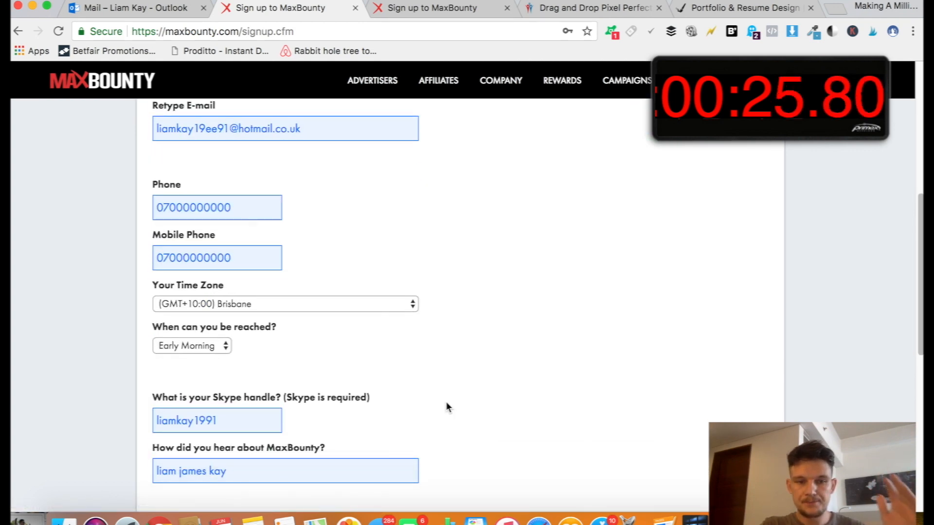
scroll(up, 3)
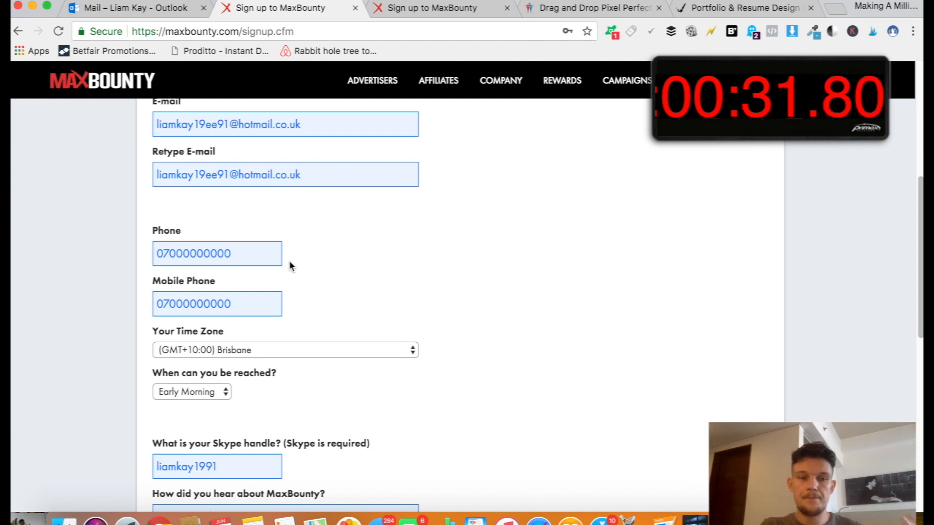
scroll(down, 3)
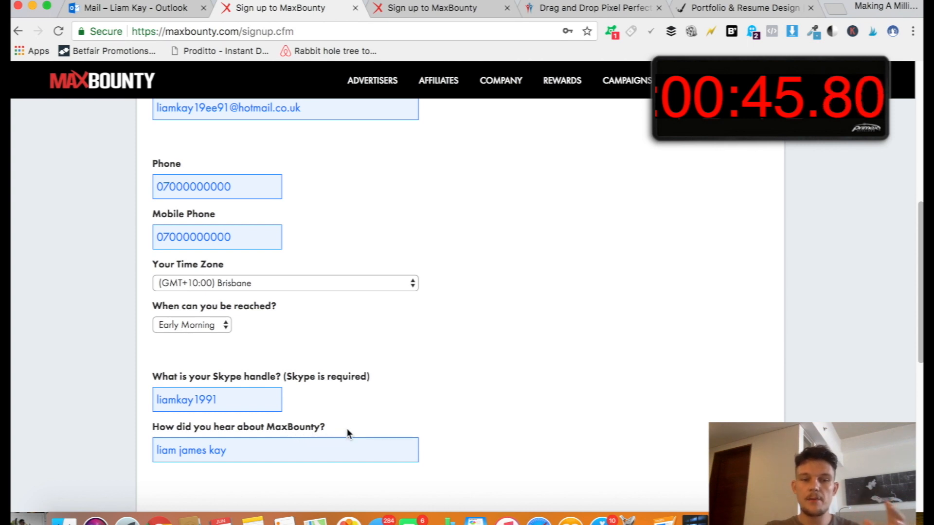
Answer 'How did you hear about MaxBounty?' with 'affiliate marketing training'
click(284, 449)
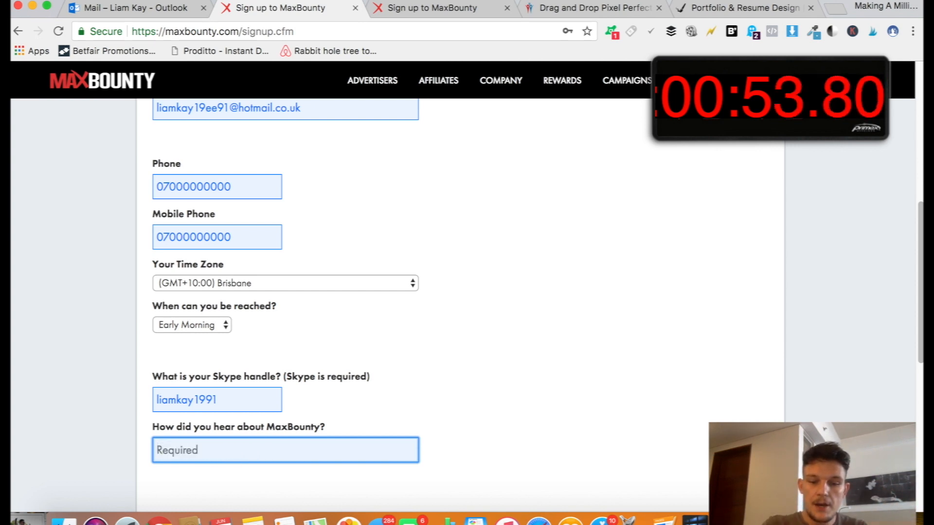
text(referred)
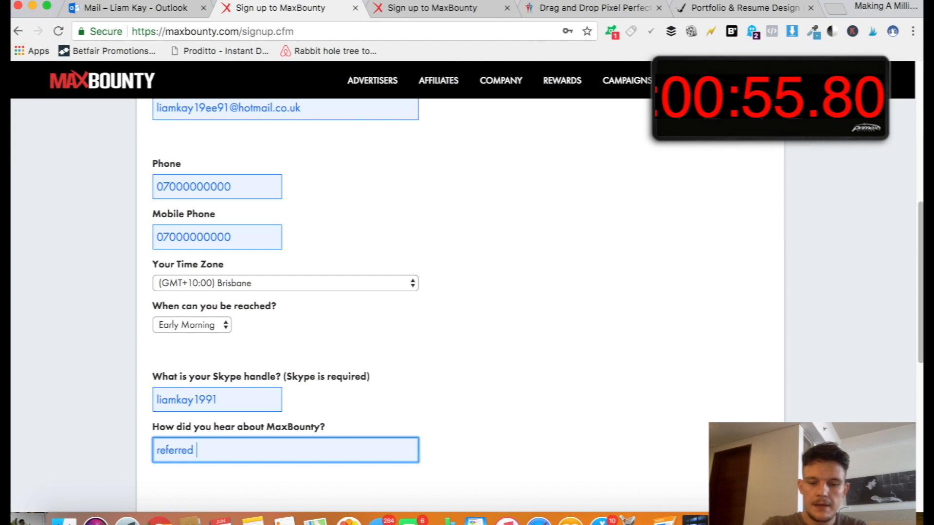
text(by mentor)
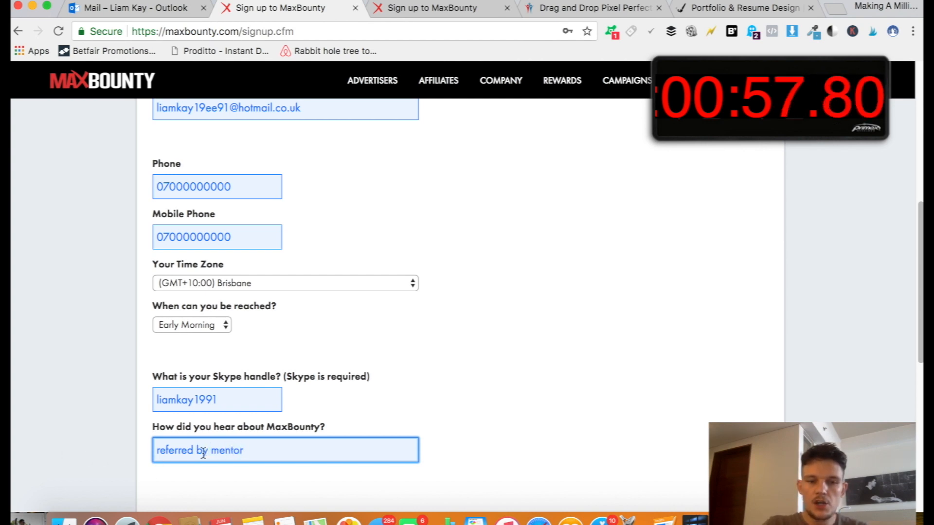
text(affiliate)
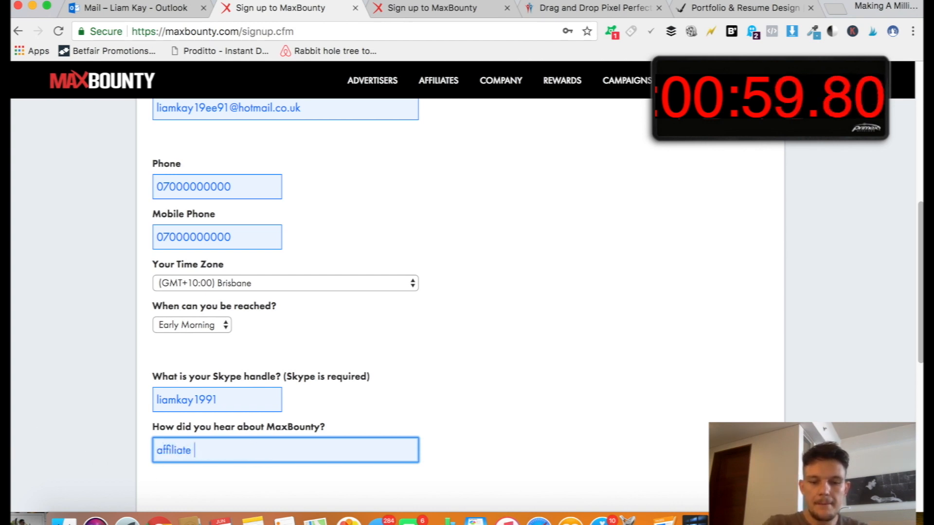
text(marketing training)
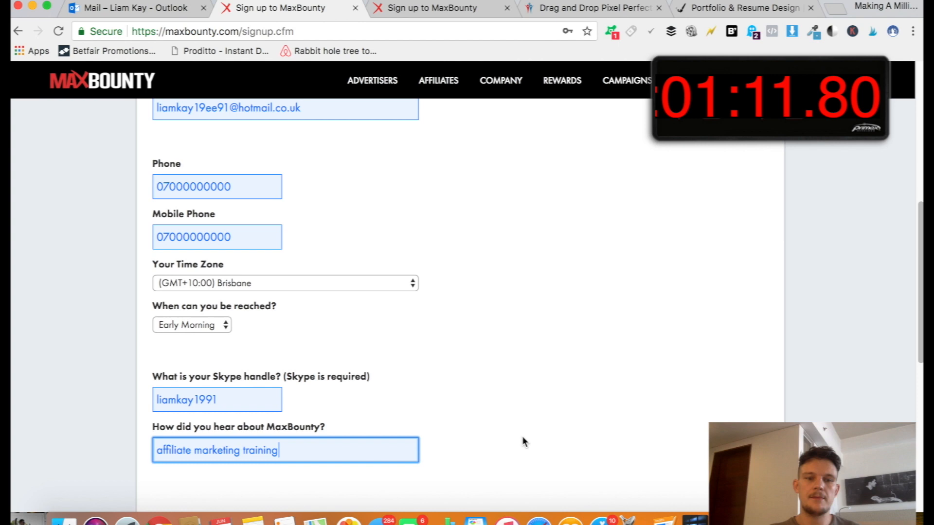
scroll(down, 3)
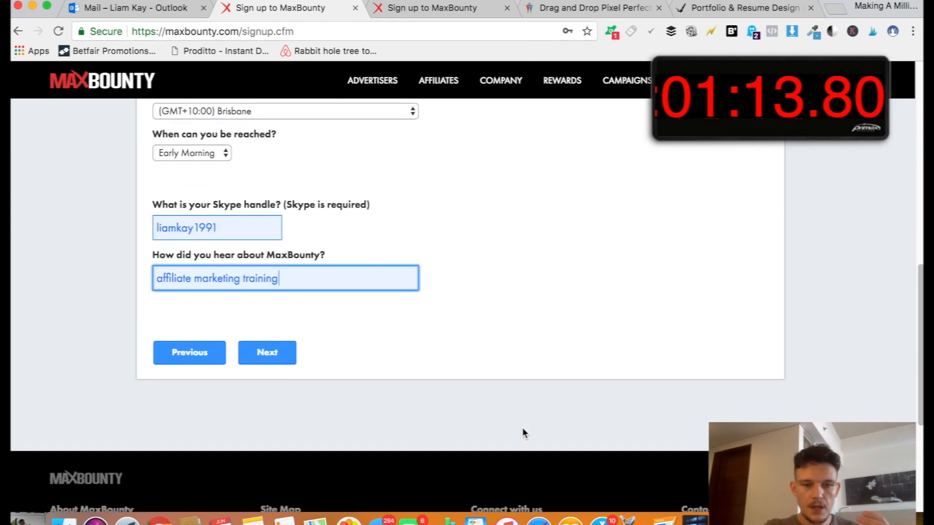
Continue past 4. Address and land on the 5. Experience step
click(266, 352)
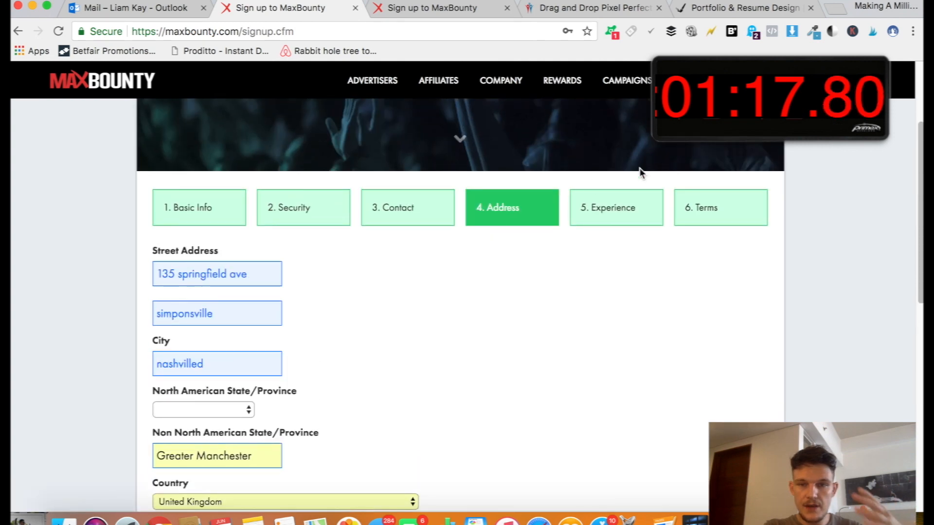
click(615, 207)
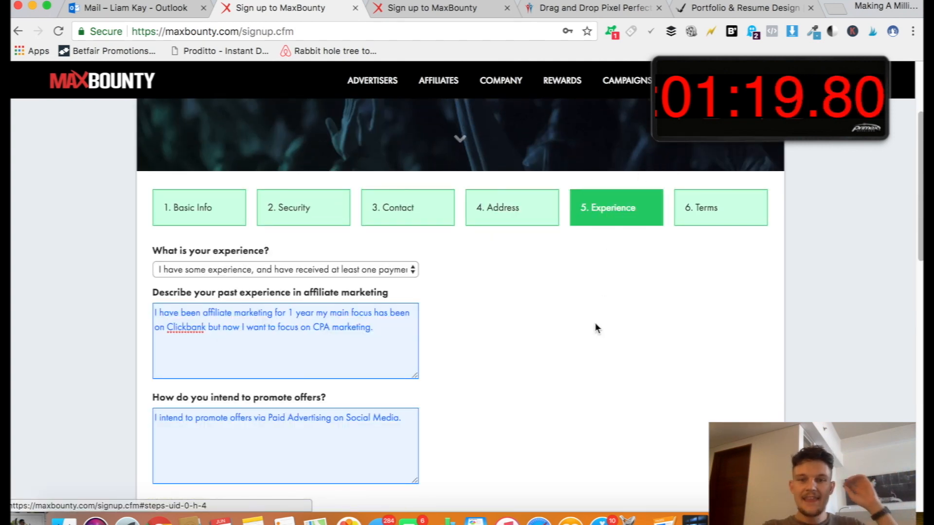
mouse_move(588, 350)
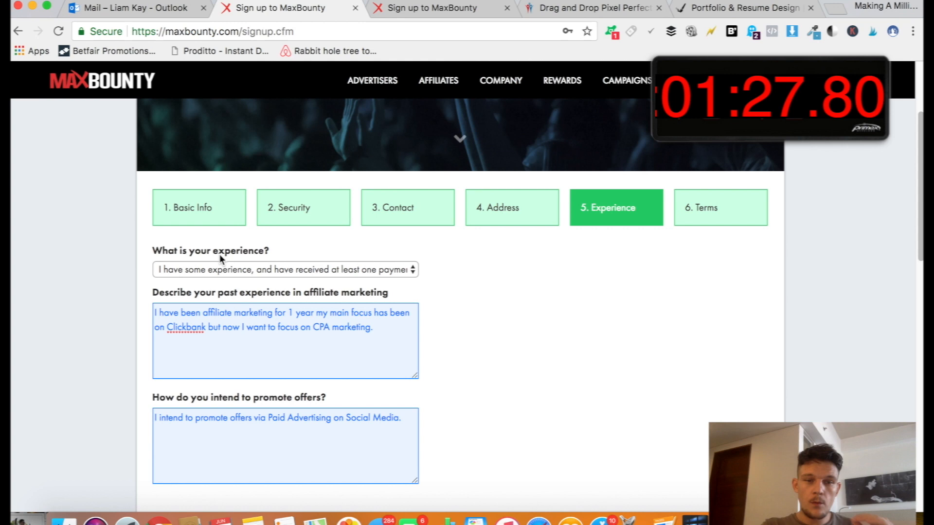
Select 'I have some experience, and have received at least one payment from a network'
click(285, 269)
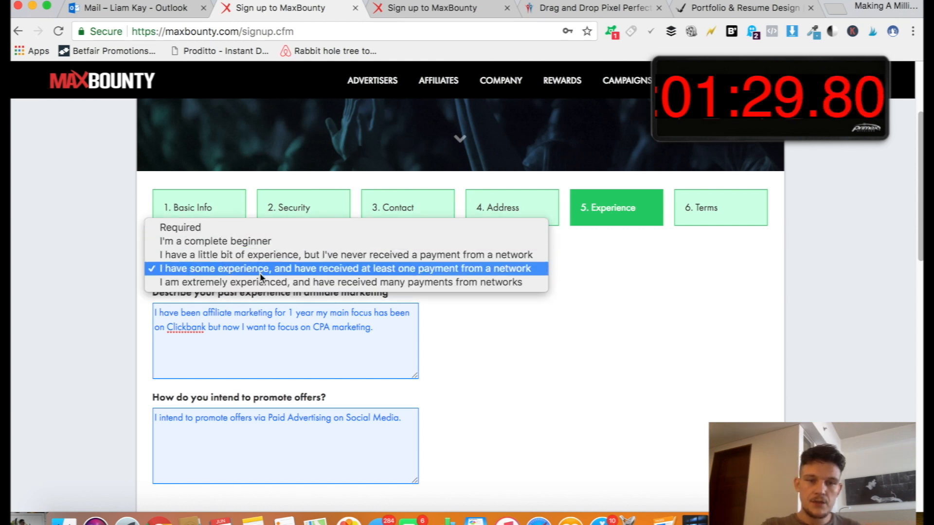
mouse_move(213, 240)
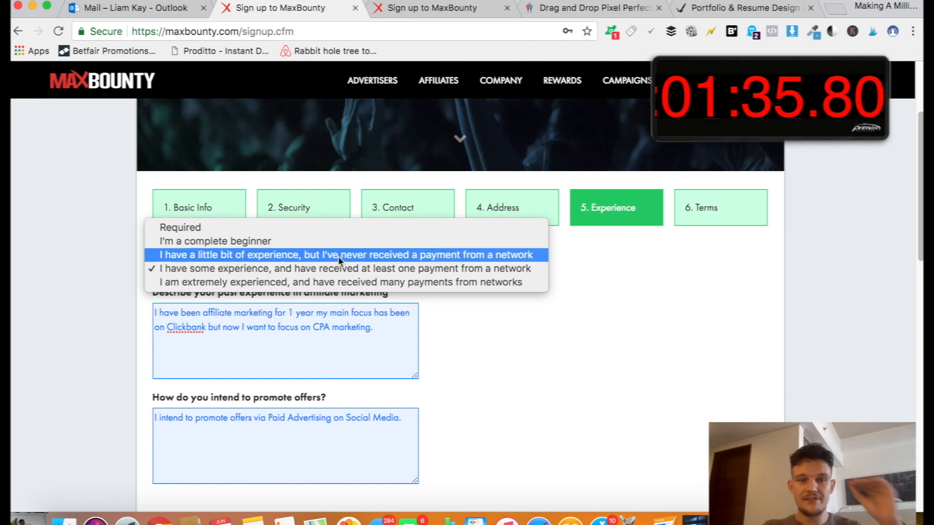
mouse_move(468, 259)
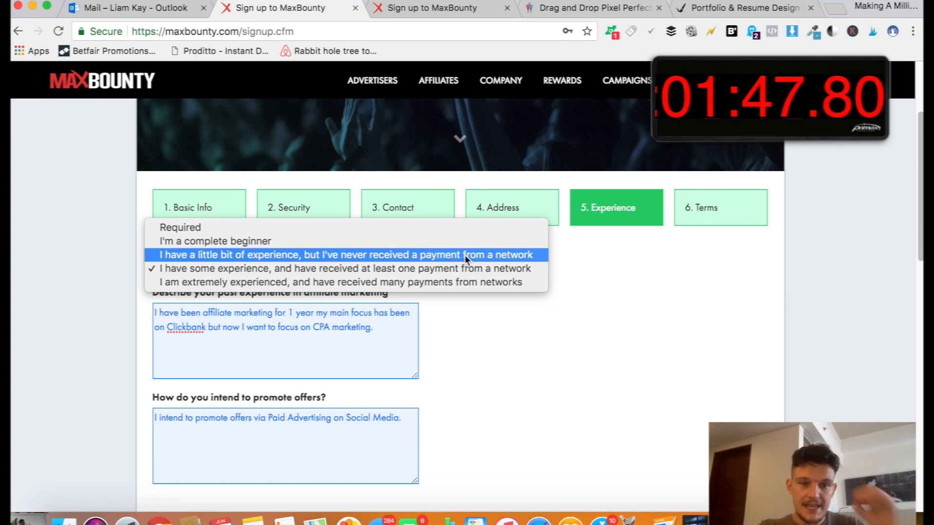
mouse_move(344, 268)
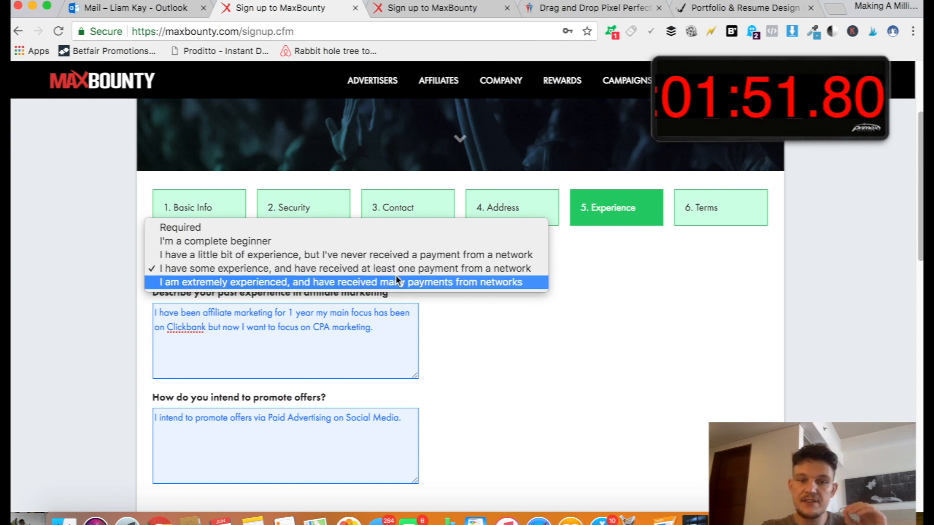
mouse_move(343, 269)
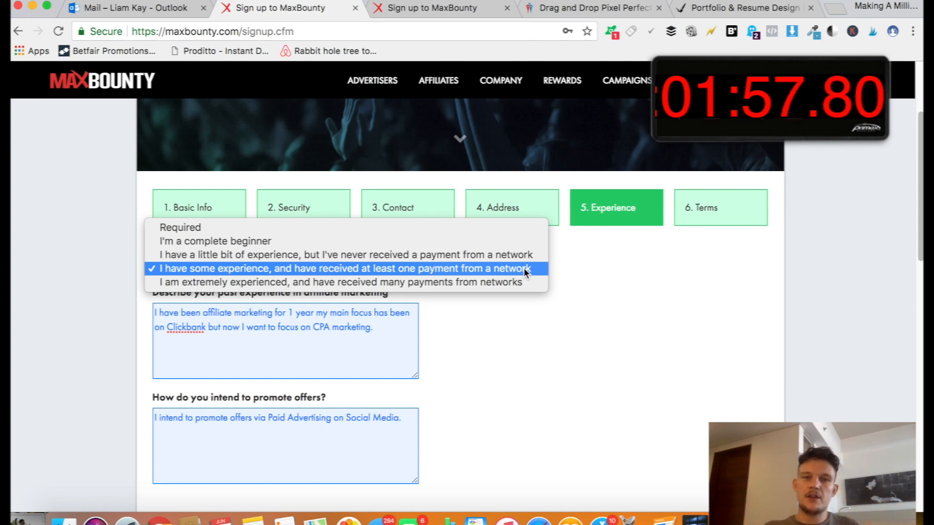
mouse_move(289, 282)
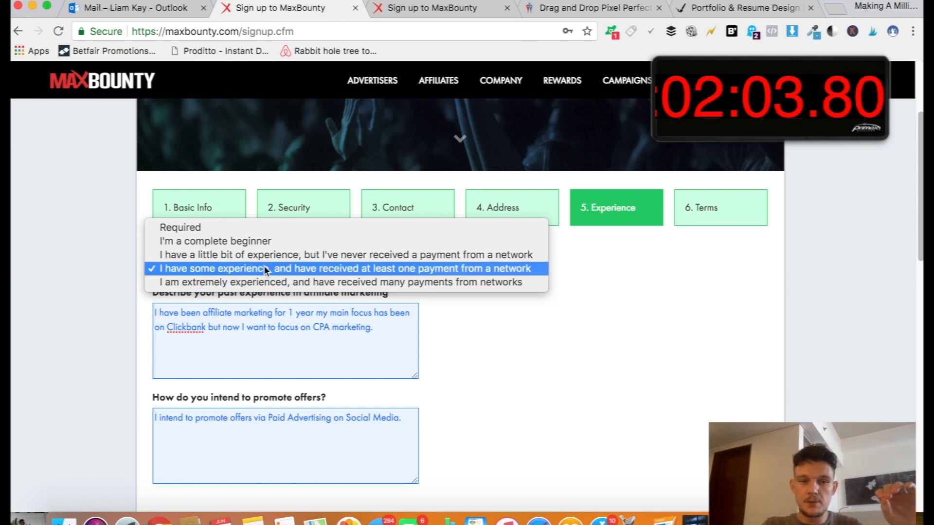
click(341, 268)
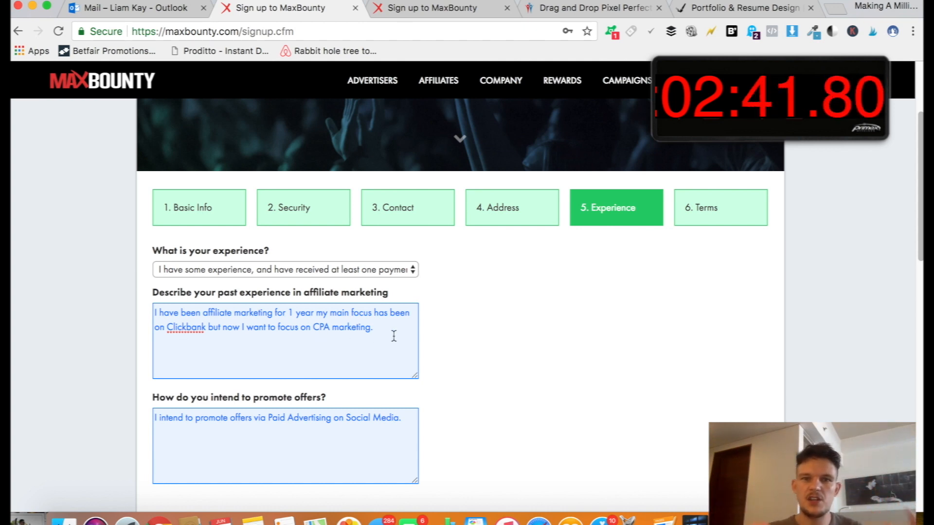
scroll(down, 3)
text(health and beauty)
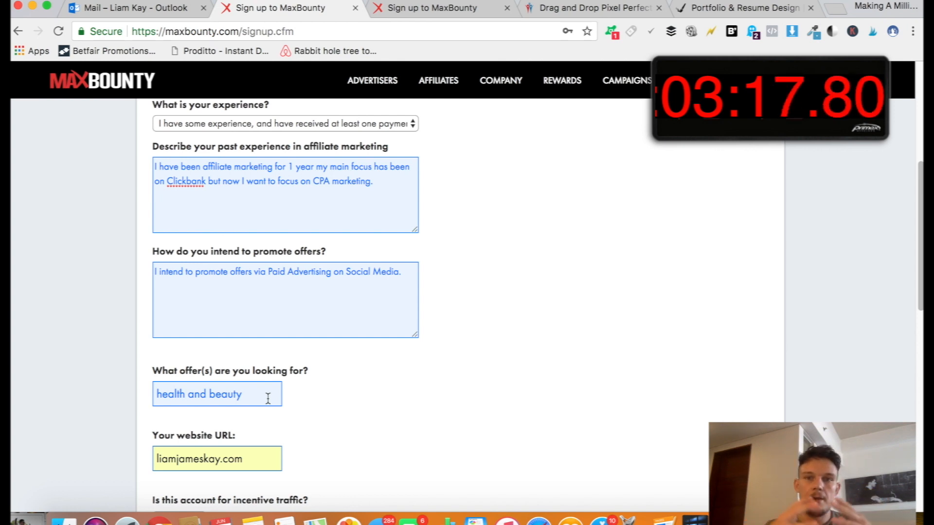
click(250, 393)
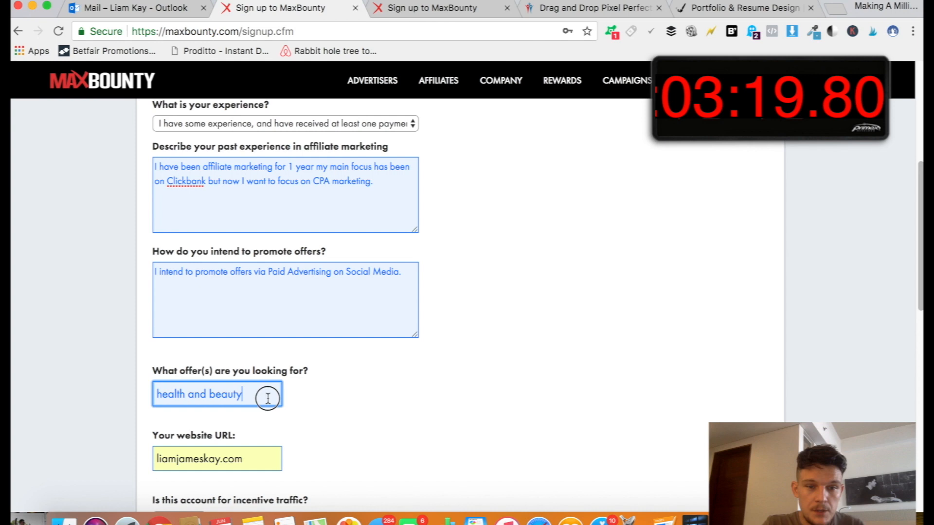
mouse_move(332, 407)
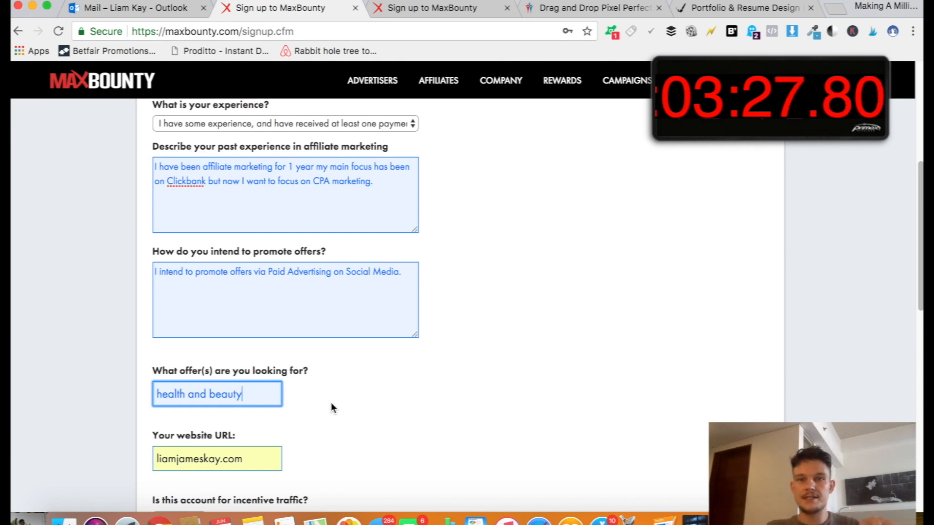
mouse_move(292, 403)
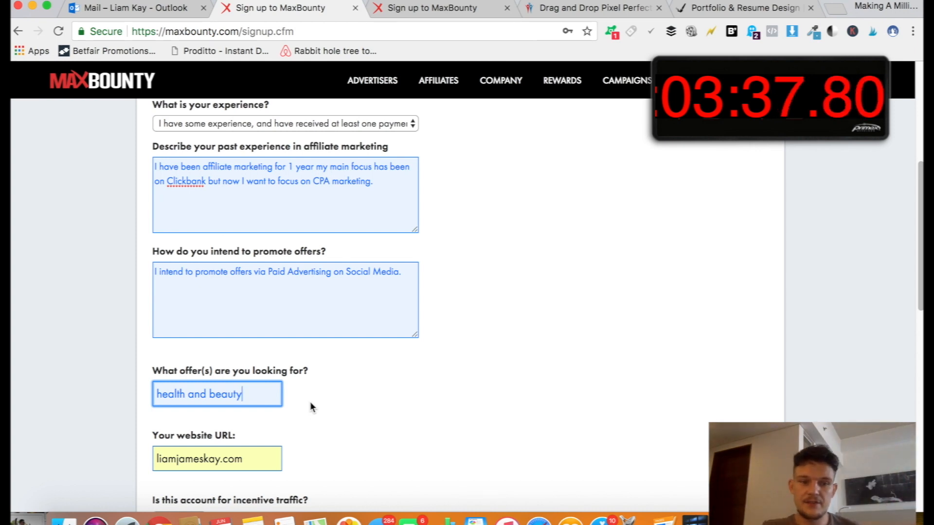
scroll(down, 3)
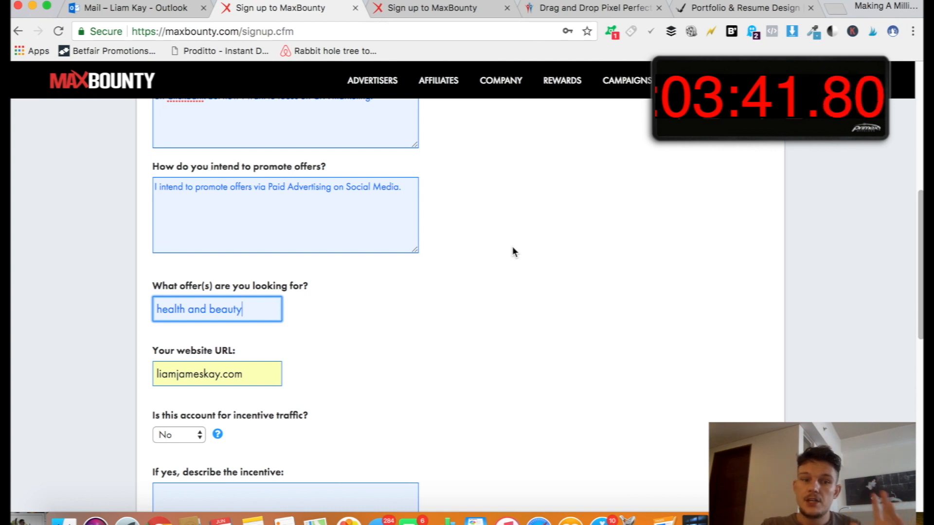
mouse_move(570, 211)
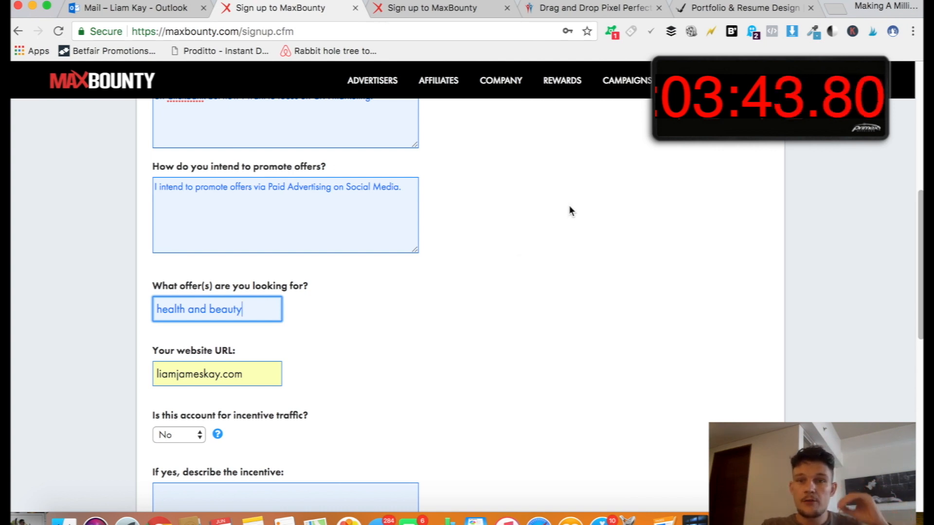
click(743, 8)
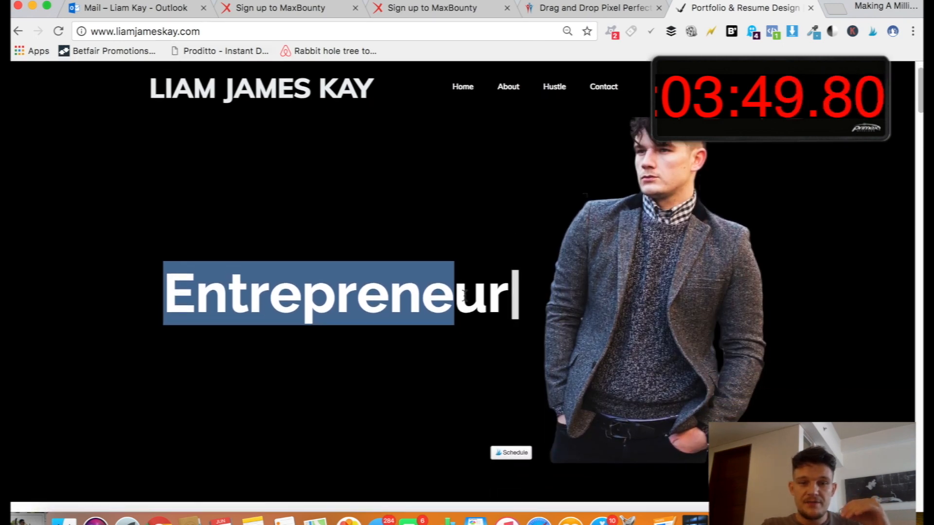
click(507, 86)
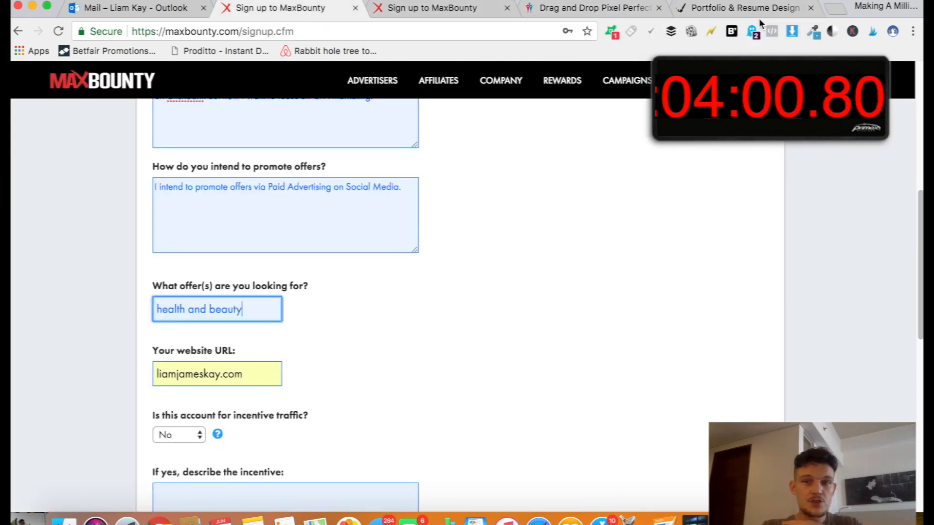
mouse_move(731, 295)
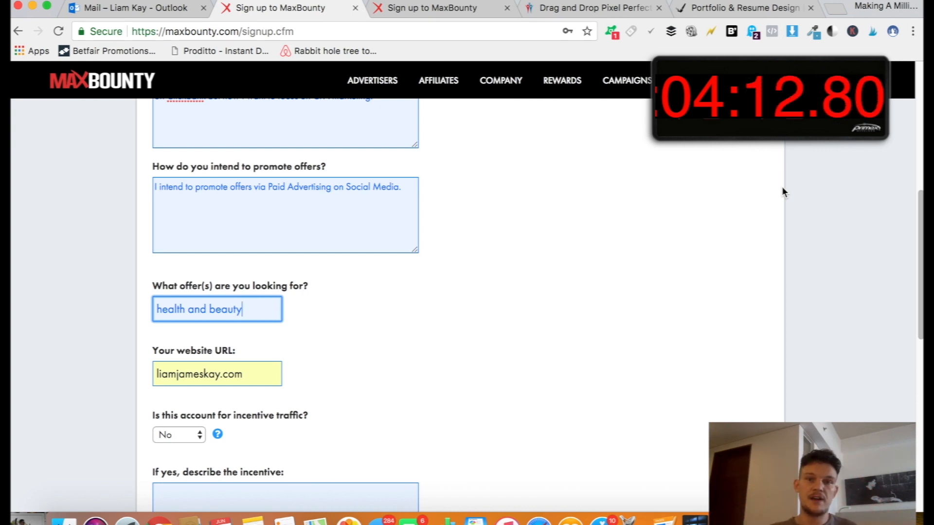
Scroll past the incentive traffic question toward step 6, Terms
scroll(down, 3)
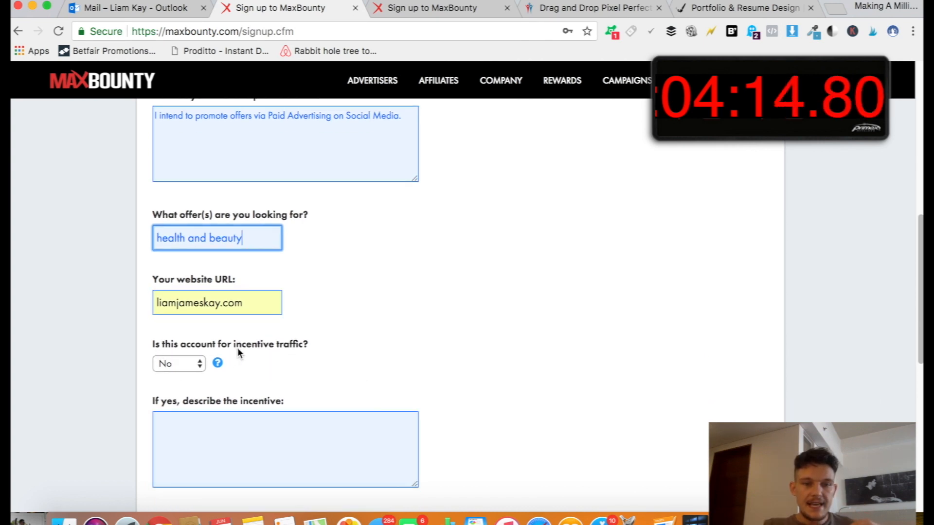
mouse_move(170, 375)
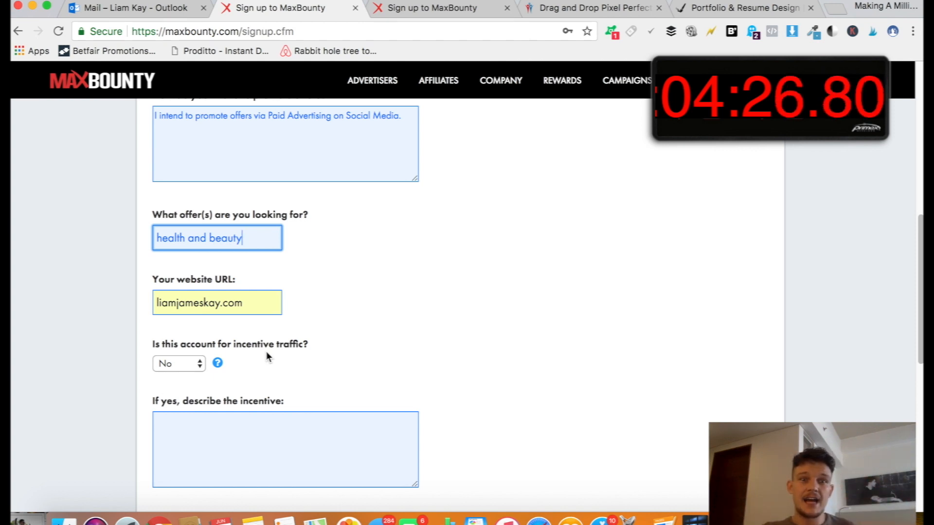
scroll(down, 3)
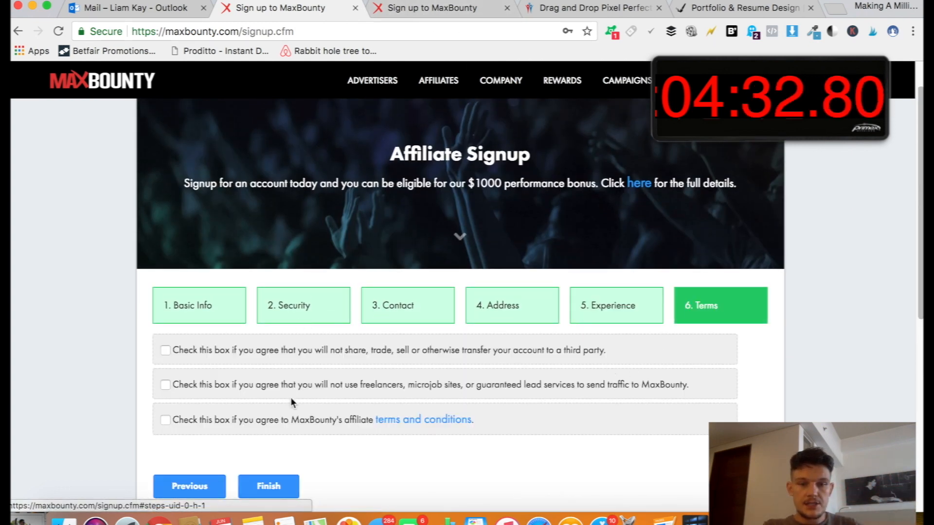
mouse_move(378, 468)
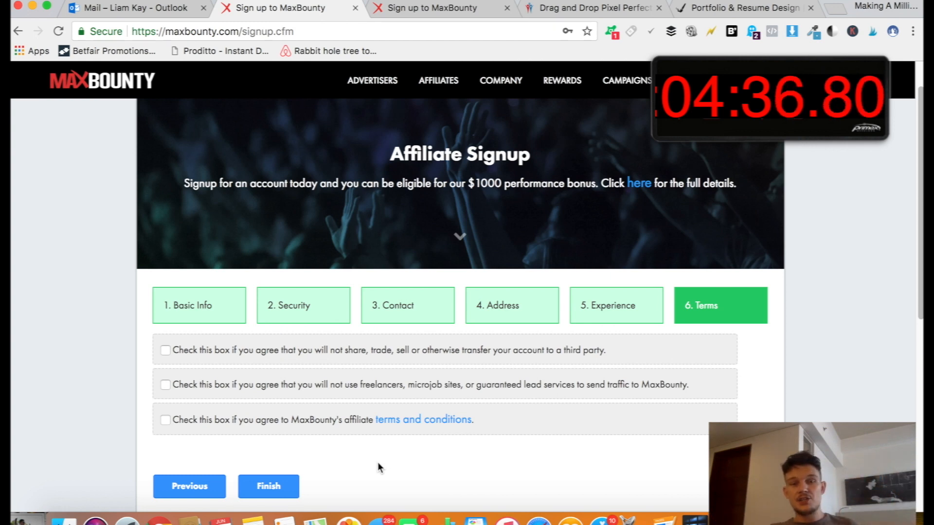
mouse_move(607, 311)
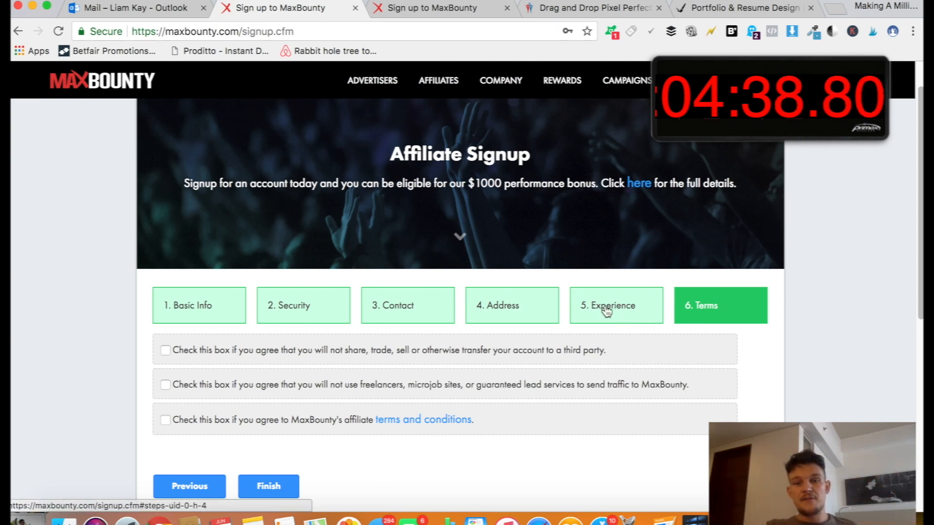
Return to the 5. Experience step tab and scroll through its filled answers
click(615, 305)
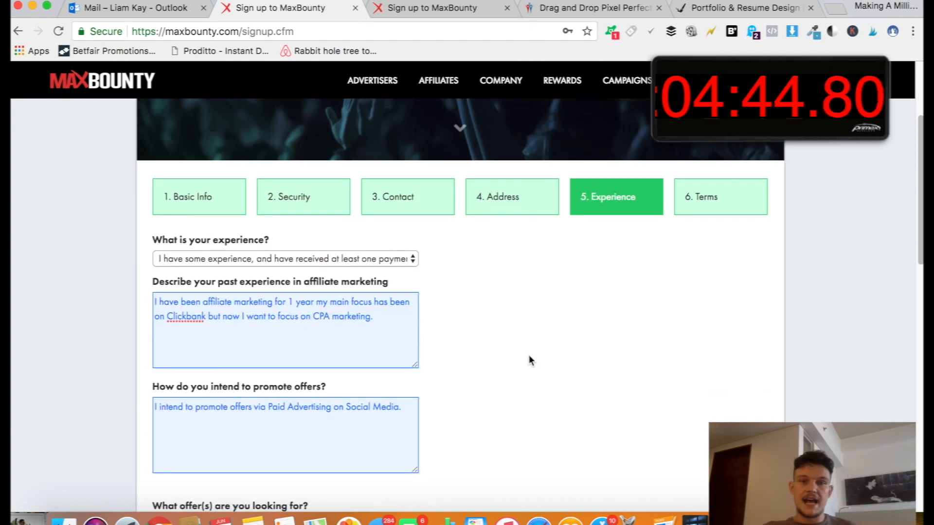
scroll(down, 3)
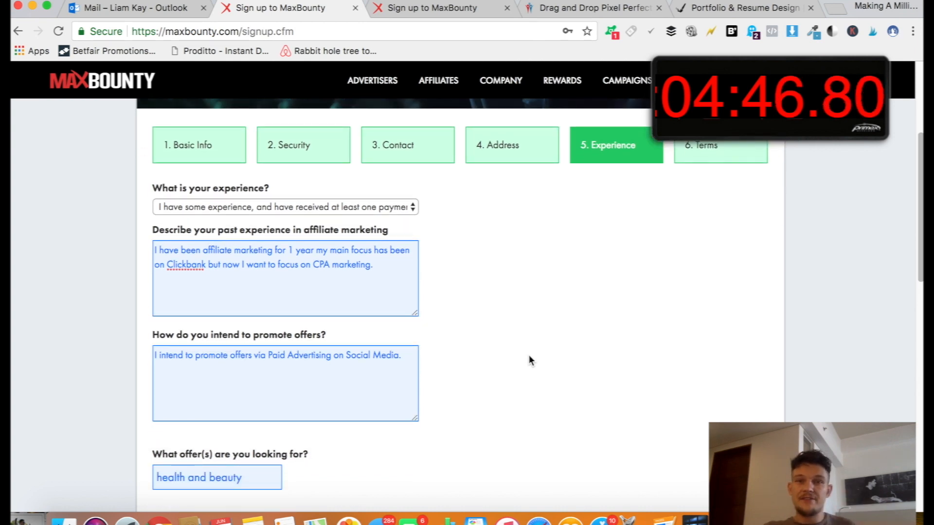